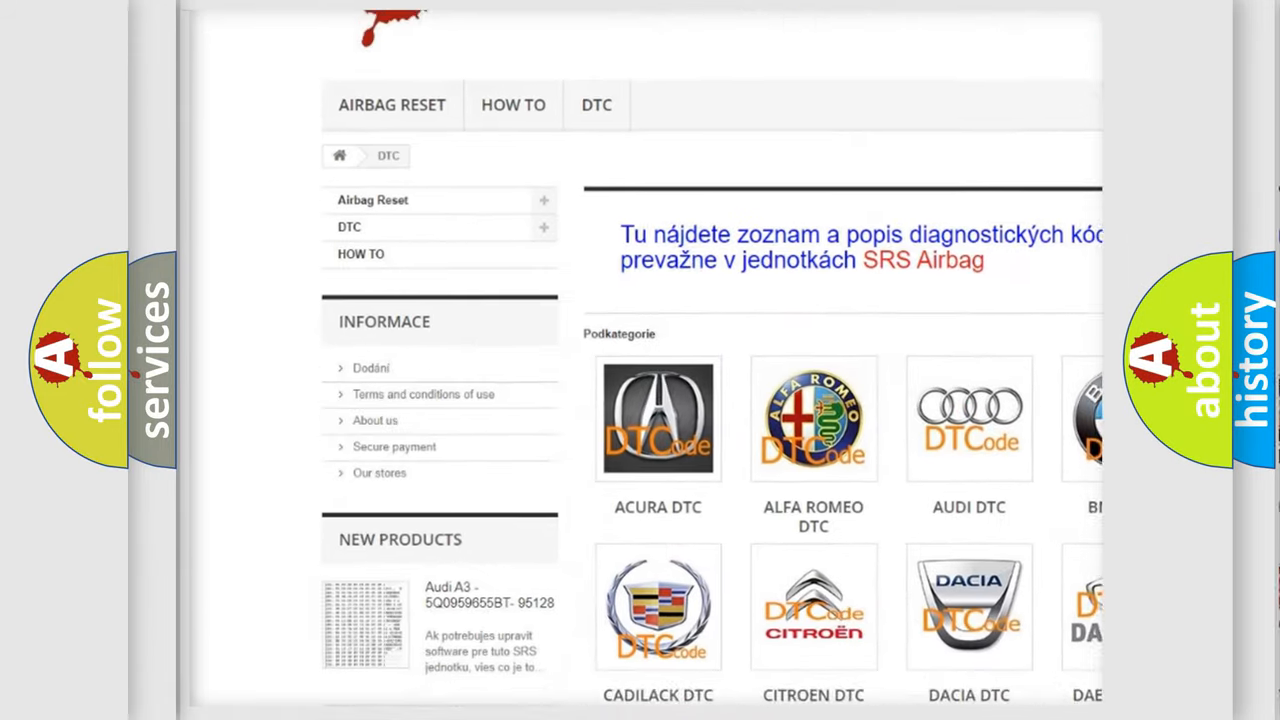
Scroll past the car-make categories to the long grid of DTC B-code listings
{"action": "scroll", "scroll_direction": "down", "scroll_amount": 3}
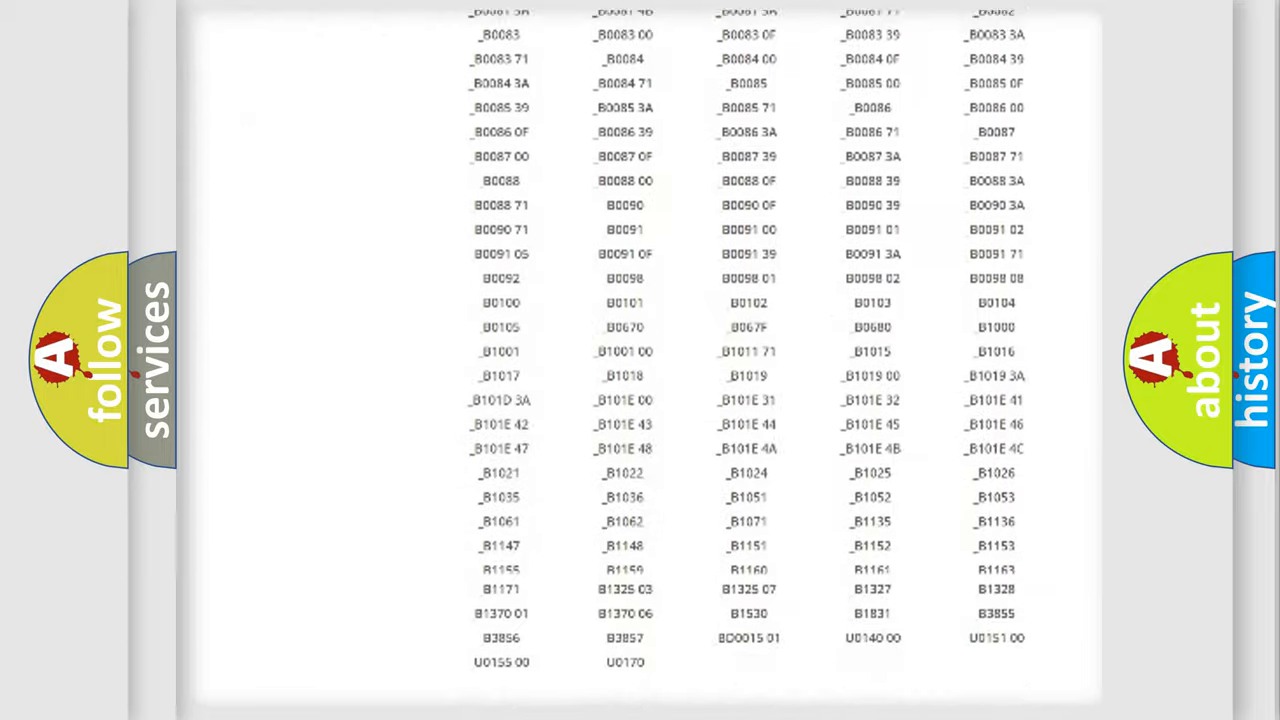
Reveal the Buick P0668 definition: position sensor circuit voltage outside 0.39–4.58 volts
{"action": "scroll", "scroll_direction": "up", "scroll_amount": 3}
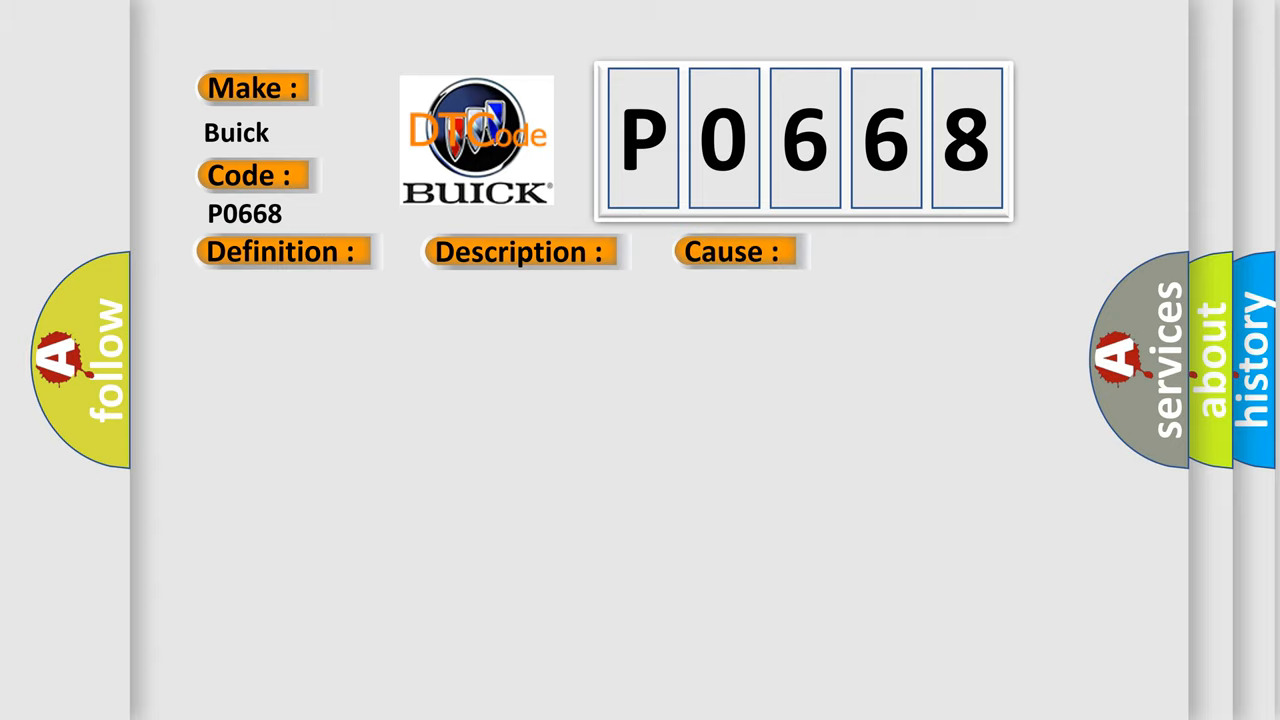
{"action": "left_click", "coordinate": [280, 252]}
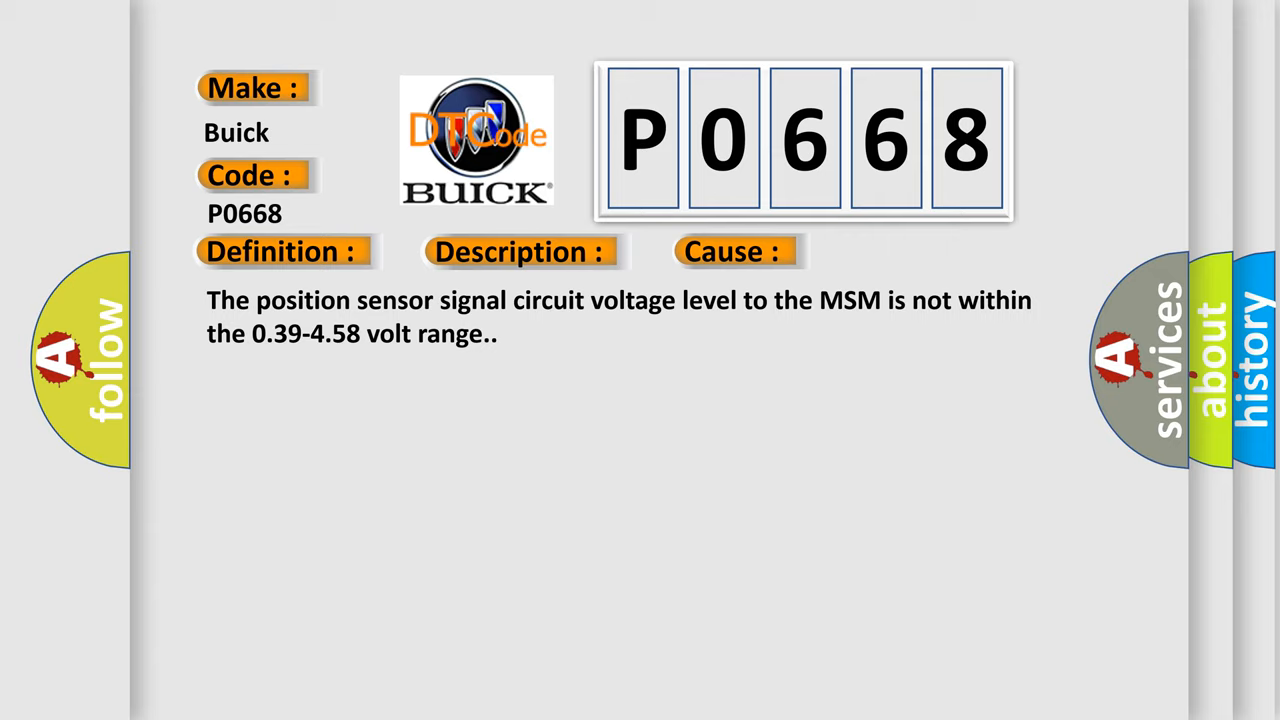